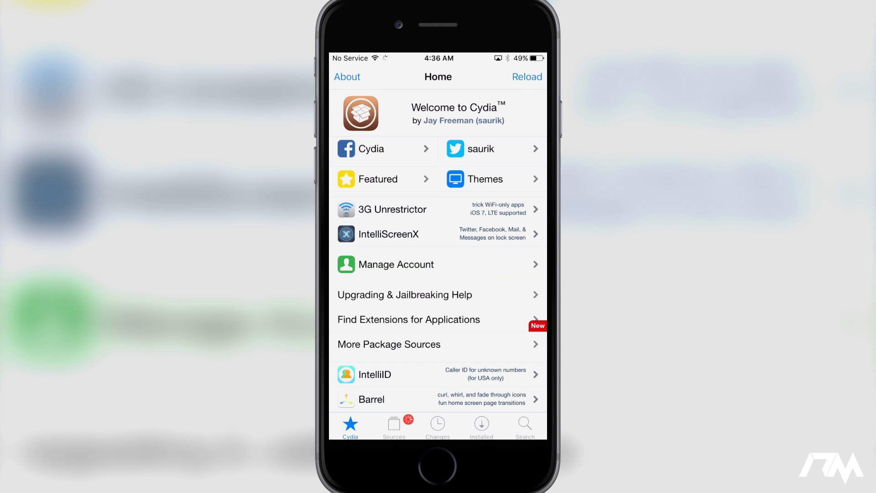
Switch to the Sources list and put it into editing mode
click(394, 426)
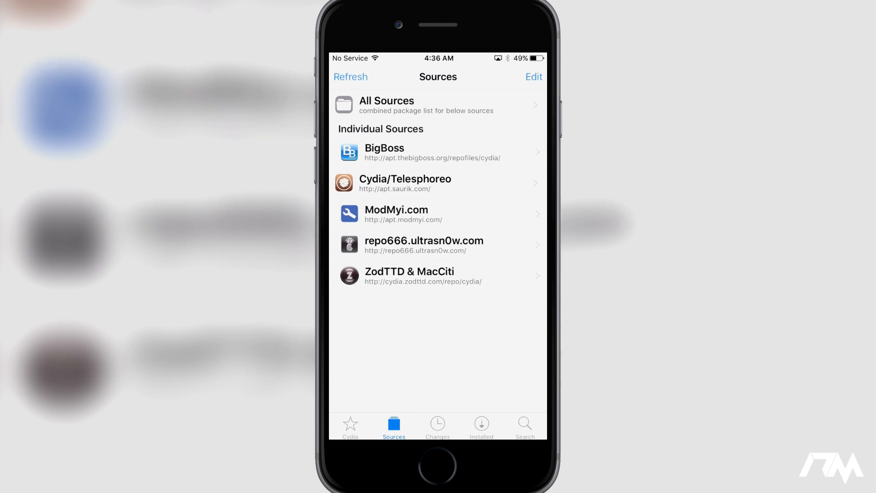
click(532, 76)
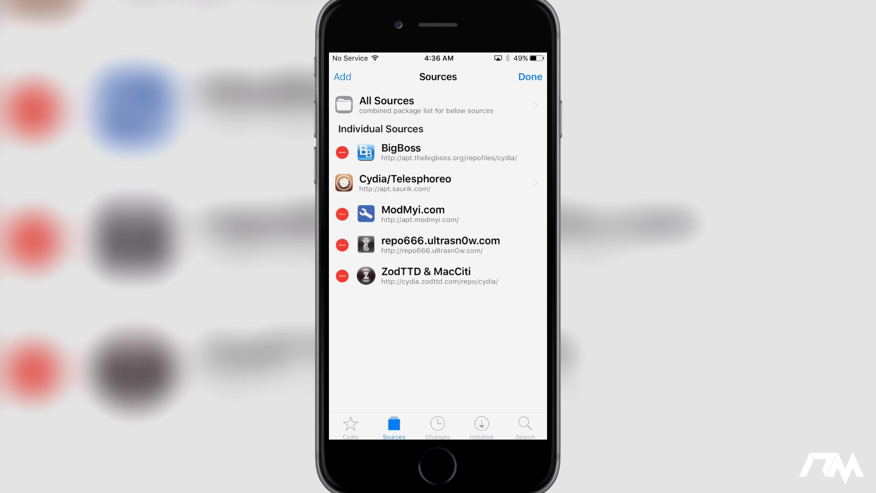
click(341, 77)
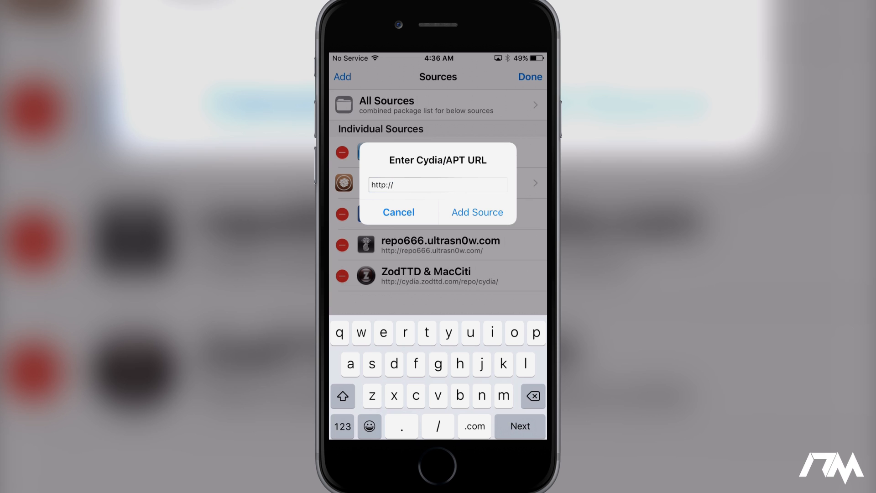
text(www)
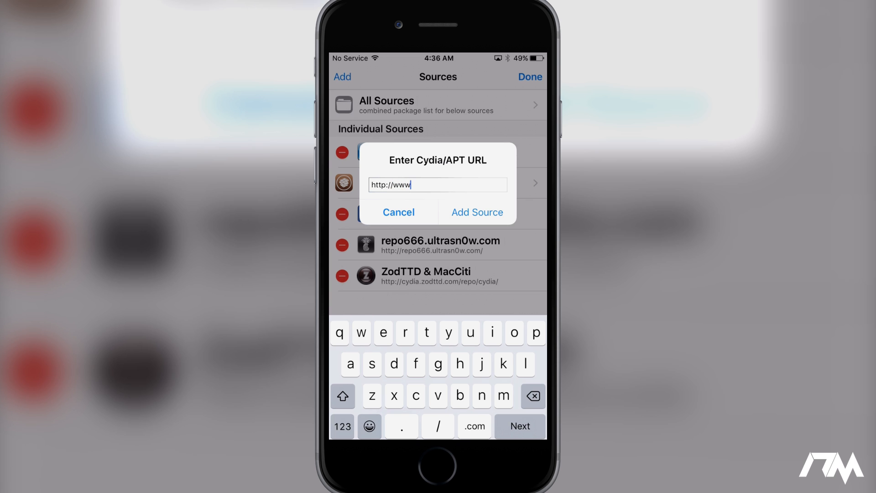
text(w)
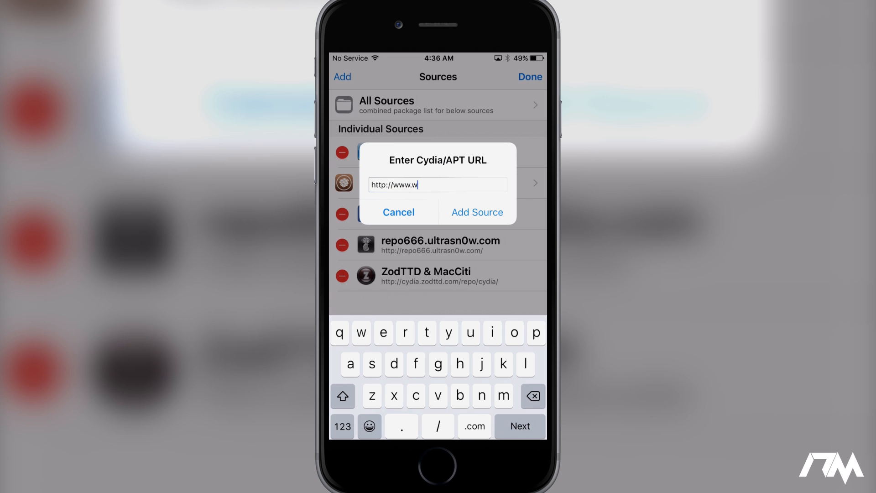
text(illia)
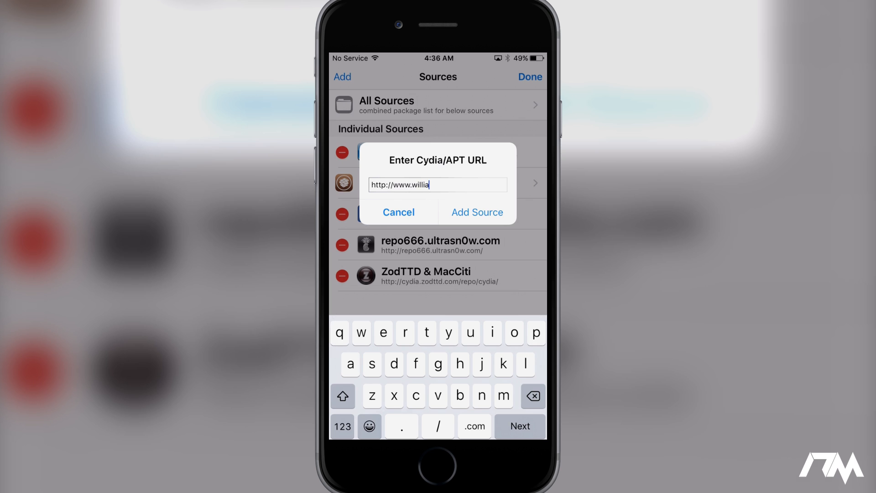
text(ml)
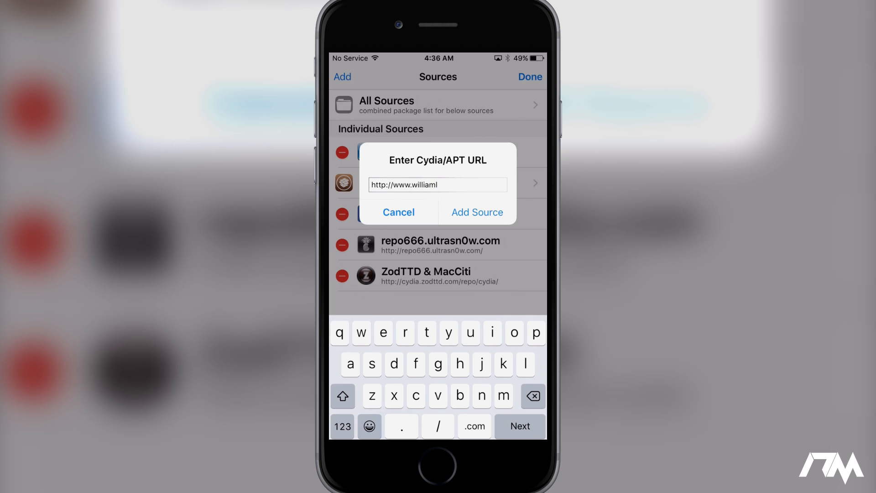
text(d)
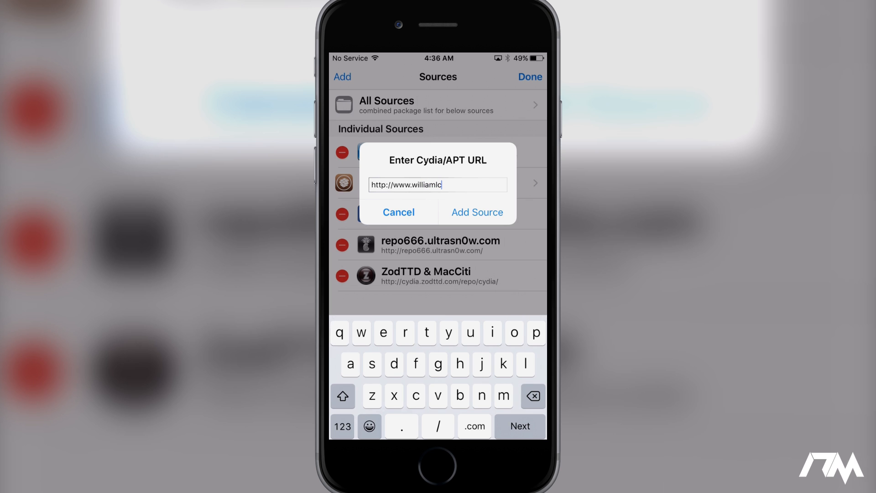
text(obb)
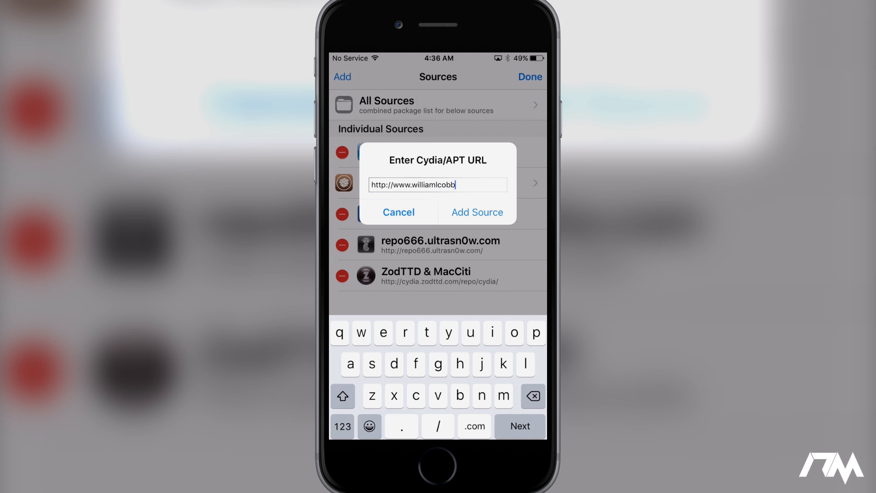
click(474, 426)
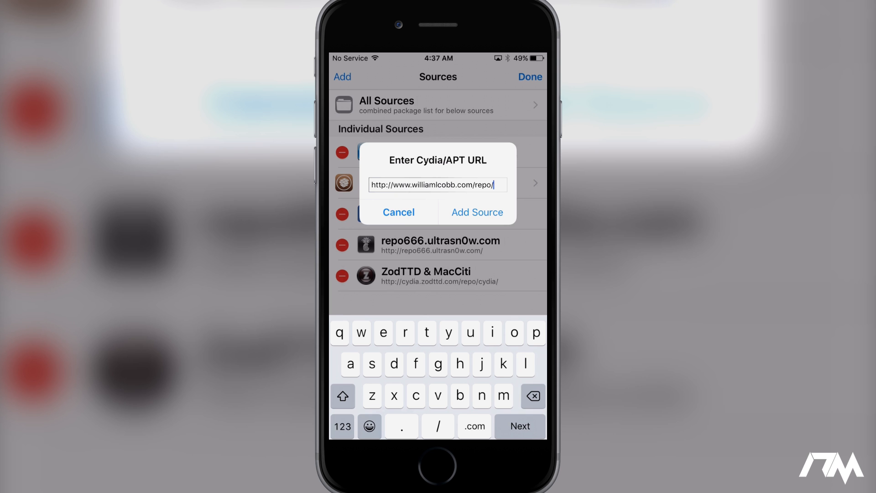
Confirm adding the williamlcobb.com source and return once its package data downloads
click(476, 212)
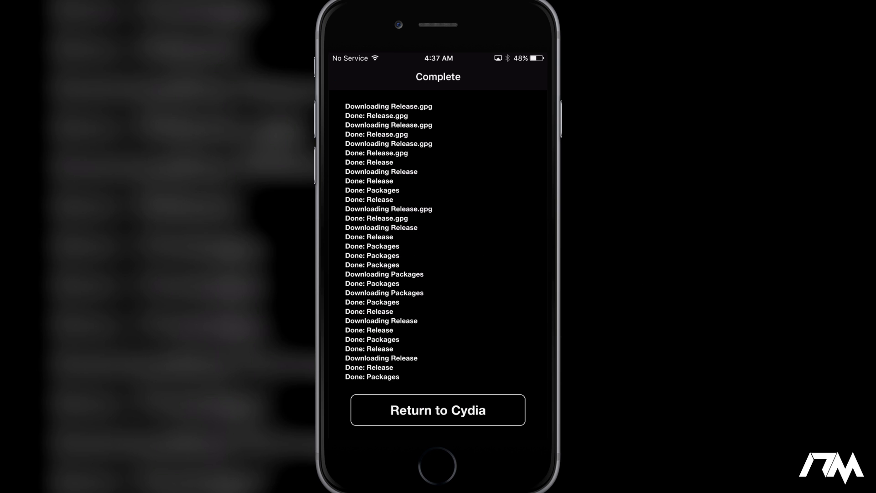
click(437, 410)
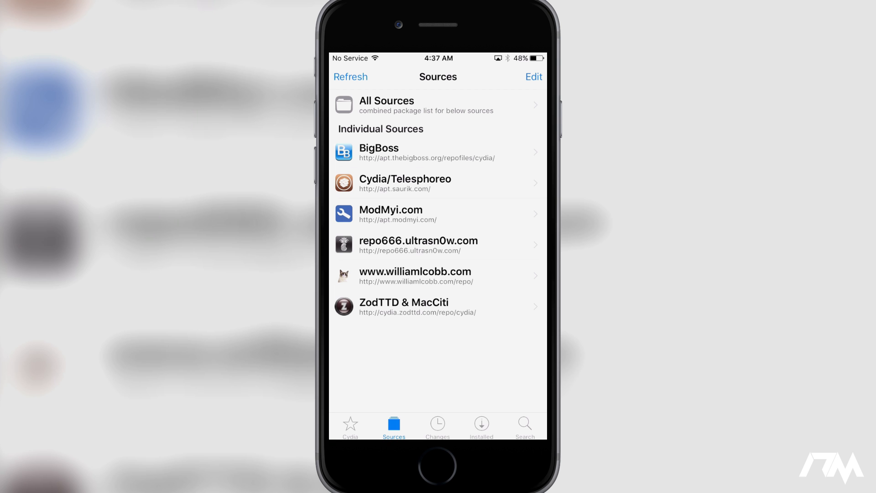
View the Changes list showing new williamlcobb.com packages like GC4iOS and iNDS
click(437, 426)
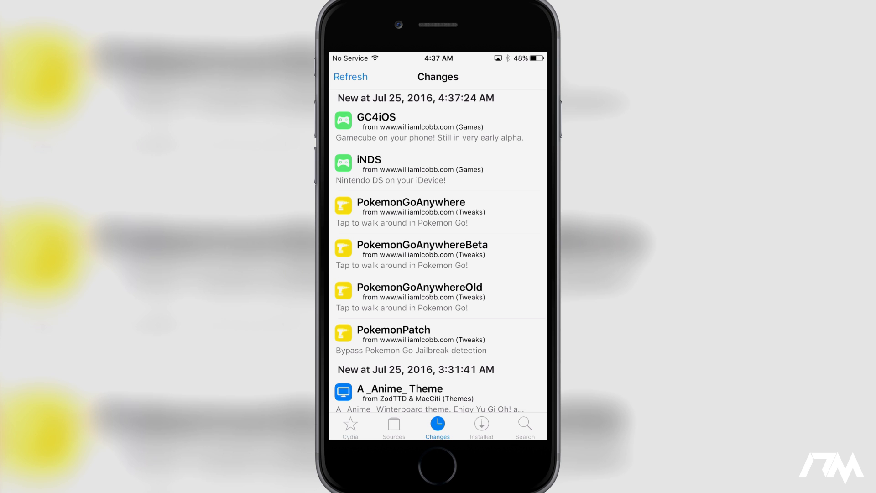
Return to Sources, cancel a stray add-source prompt, and leave editing mode
click(393, 427)
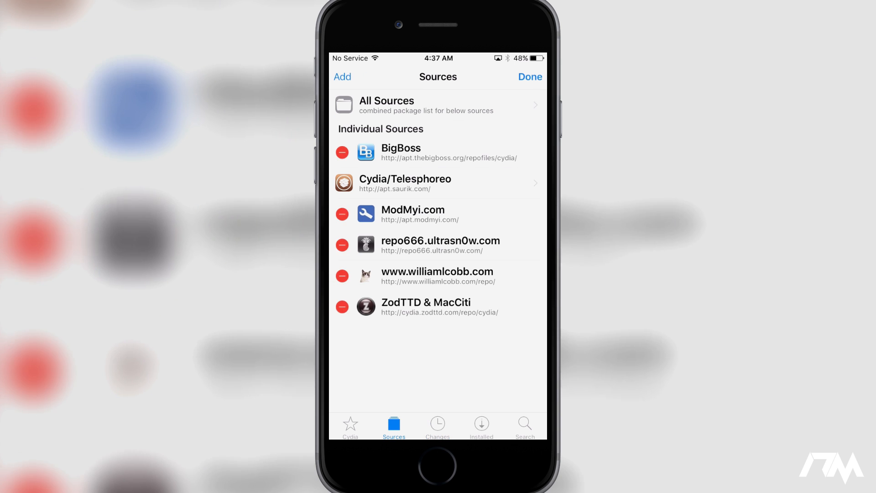
click(342, 77)
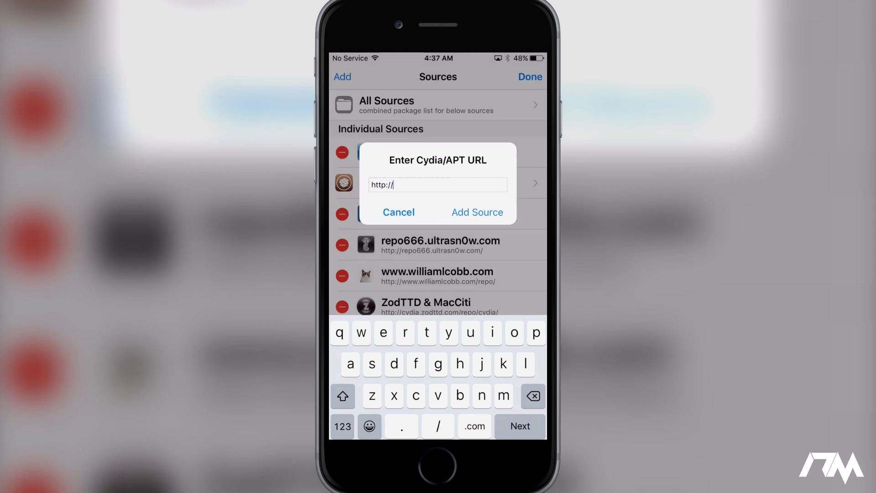
click(399, 213)
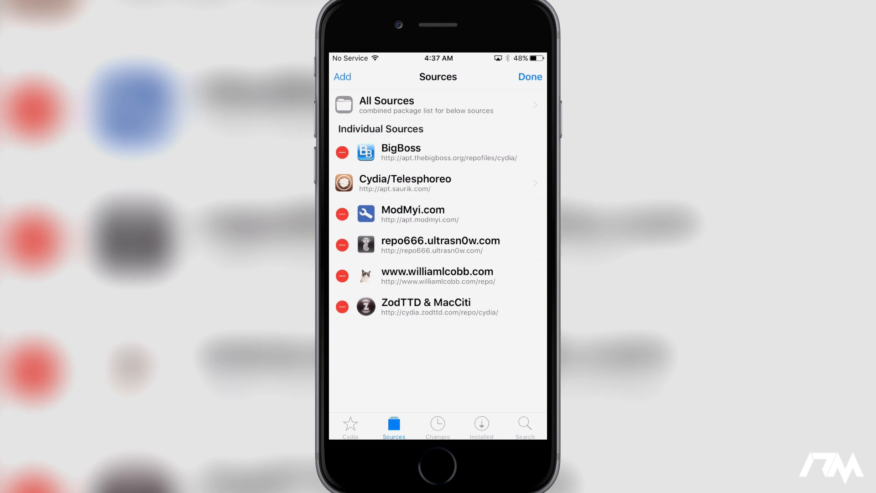
click(529, 77)
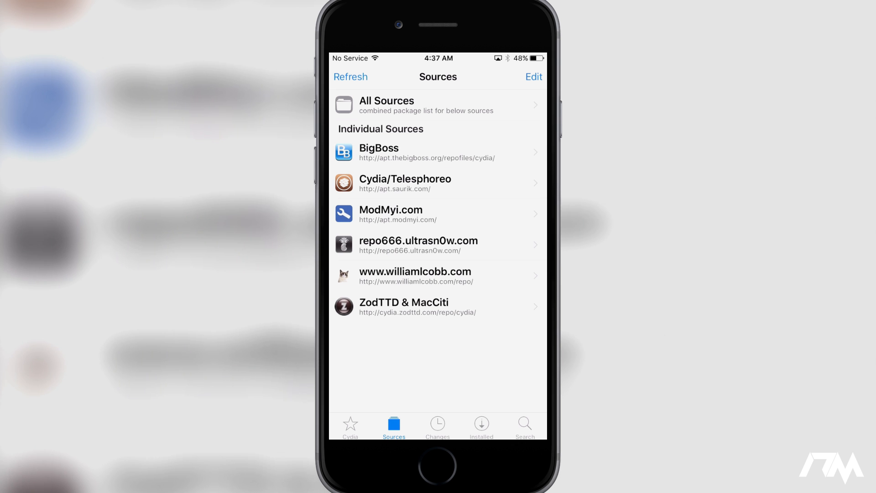